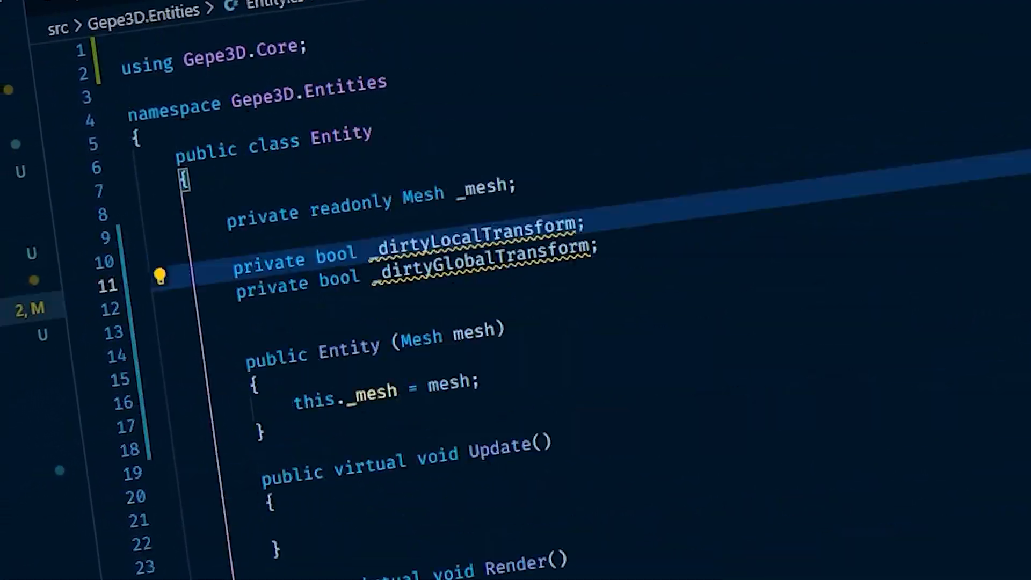
type("Vector")
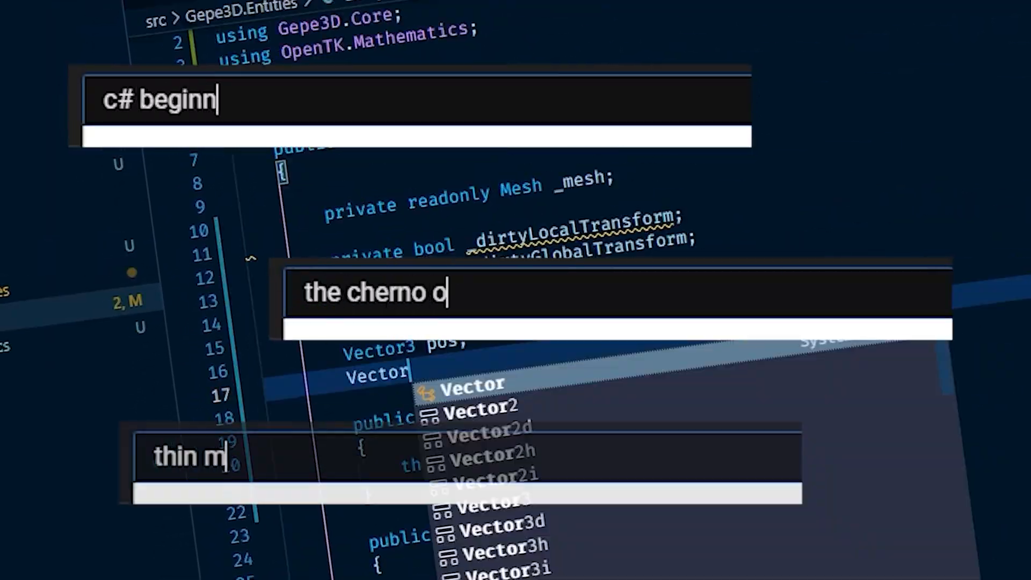